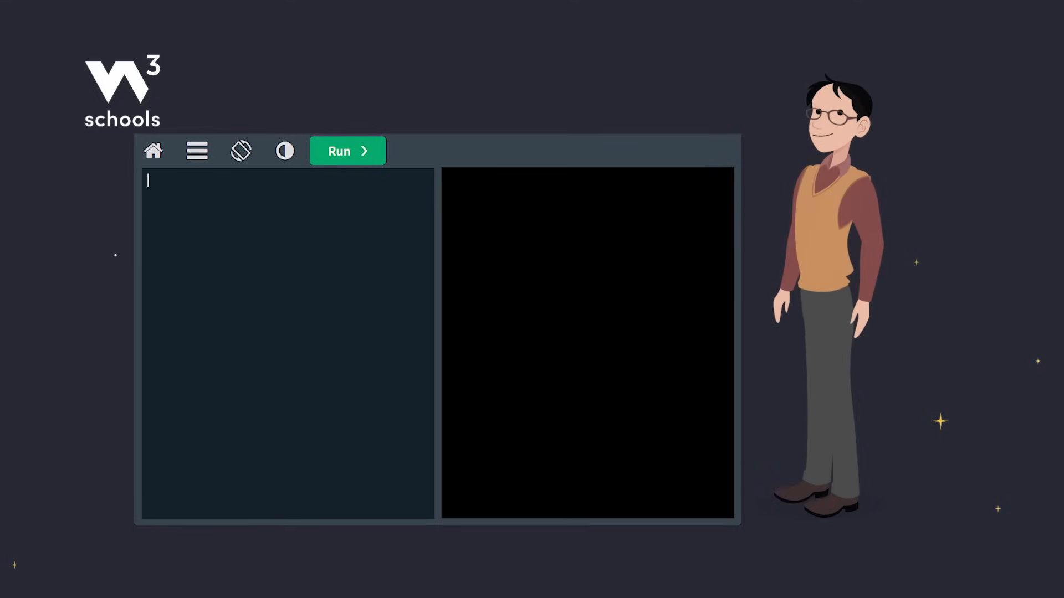
Run print("Hello, World!") so the result pane shows Hello, World!
{"action": "type", "text": "print(\"Hello, World!\")"}
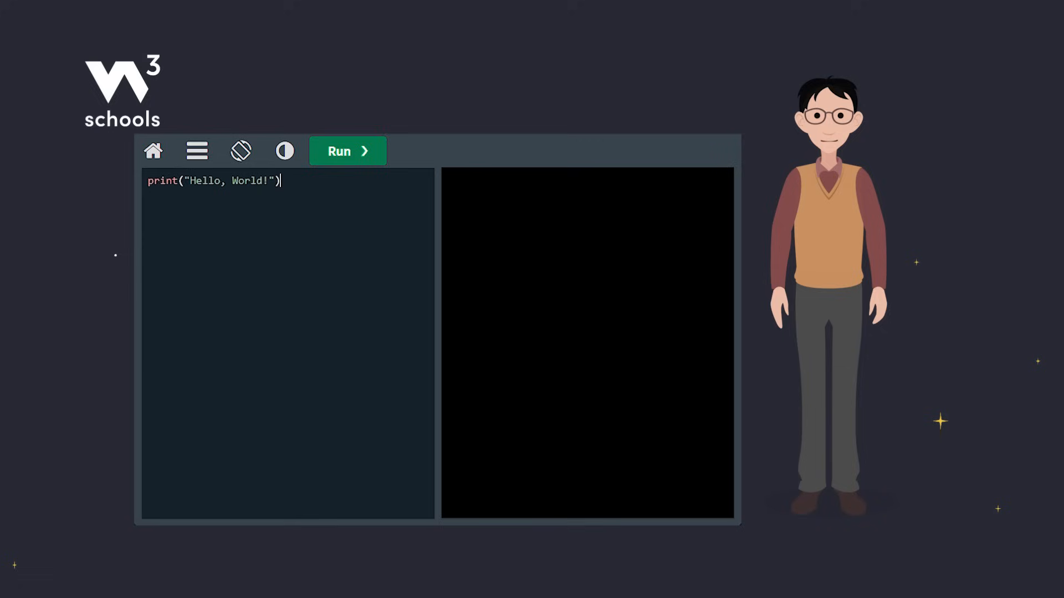
{"action": "left_click", "coordinate": [347, 151]}
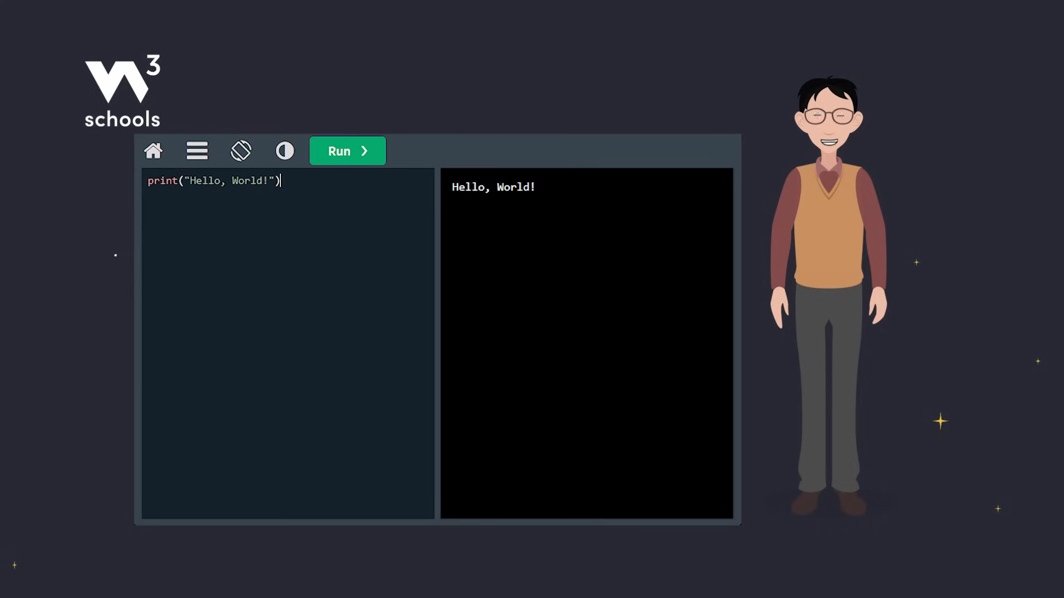